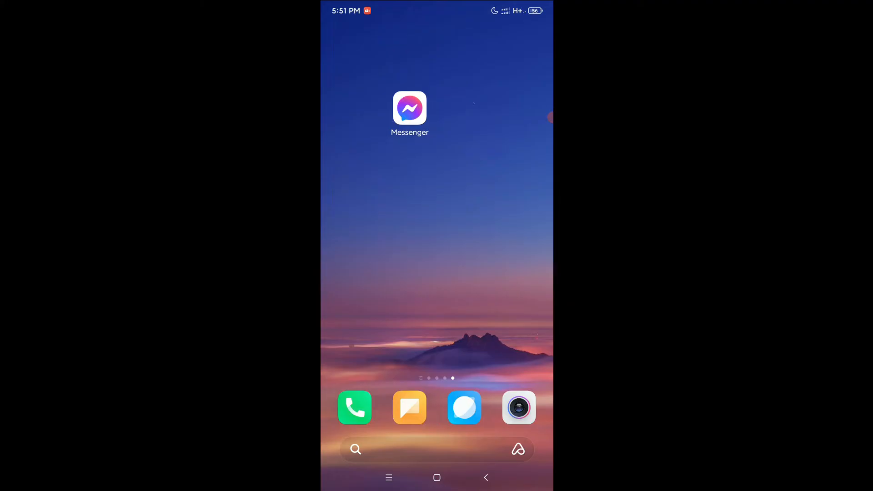
# Step: Swipe right twice from the Messenger page to the main home page
pyautogui.hscroll(3)
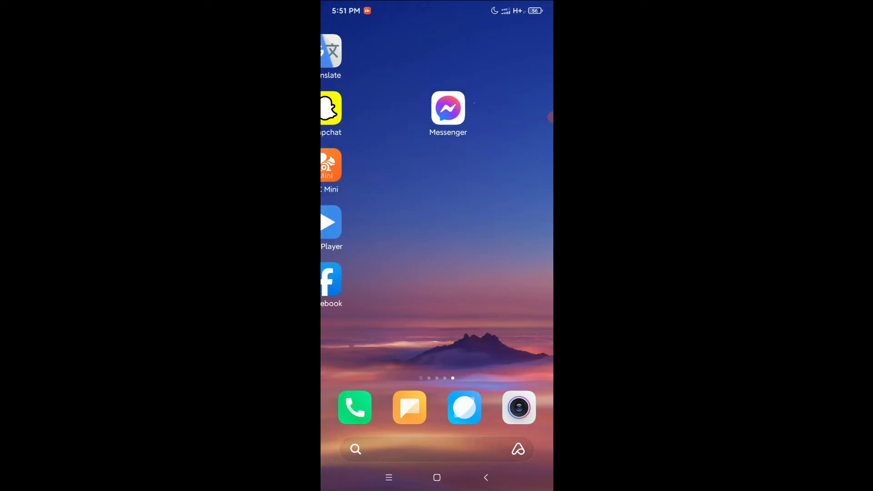
pyautogui.hscroll(3)
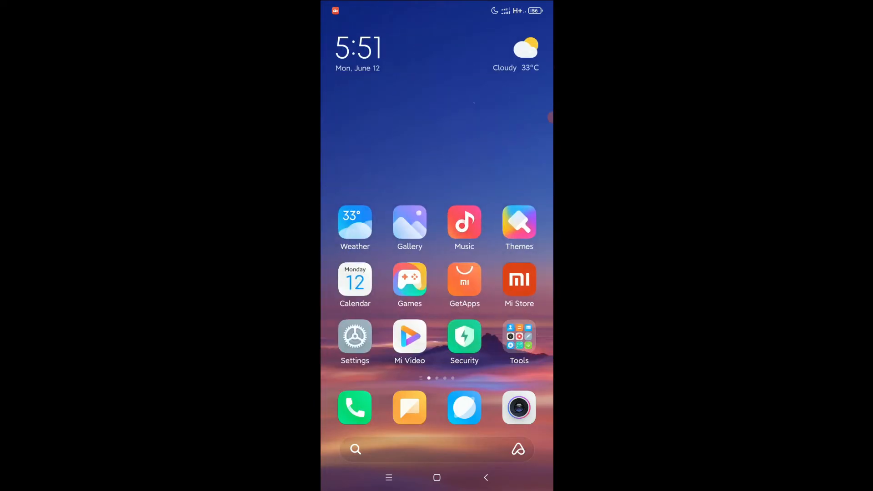
# Step: Launch Settings from the home screen and scroll down its category list
pyautogui.click(355, 335)
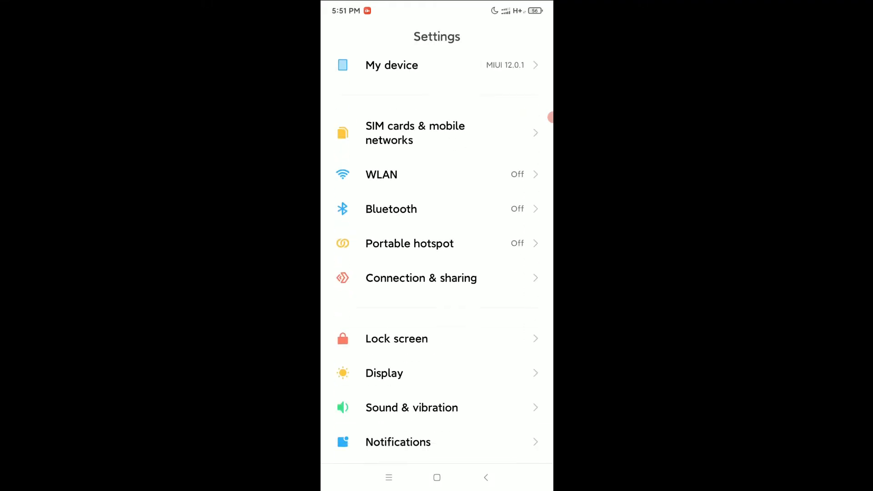
pyautogui.scroll(-3)
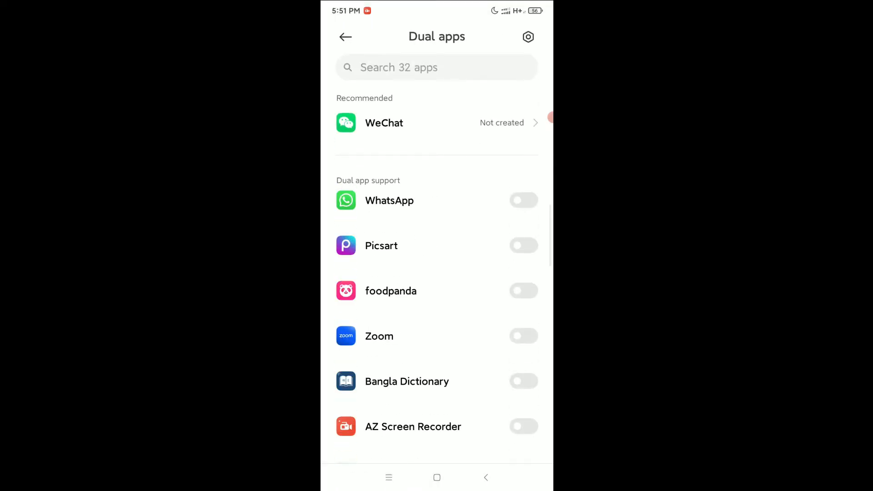
# Step: Switch on Dual apps cloning for Messenger, then go back and return home
pyautogui.scroll(-3)
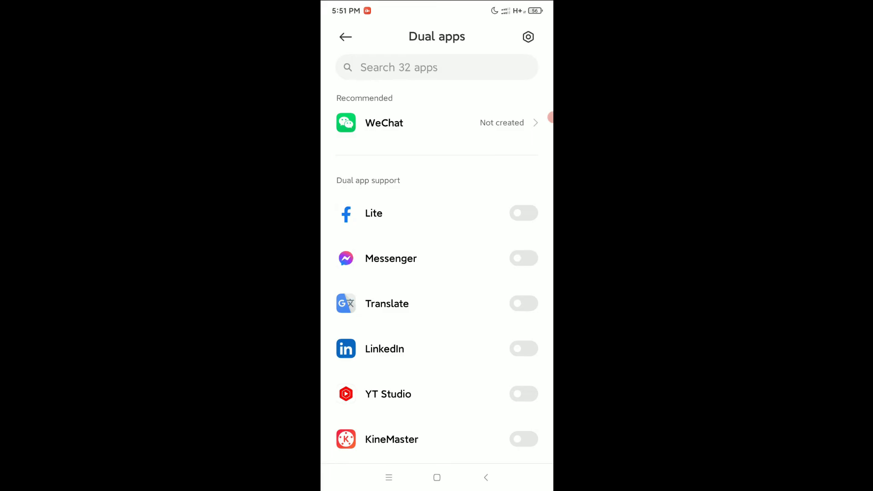
pyautogui.click(522, 257)
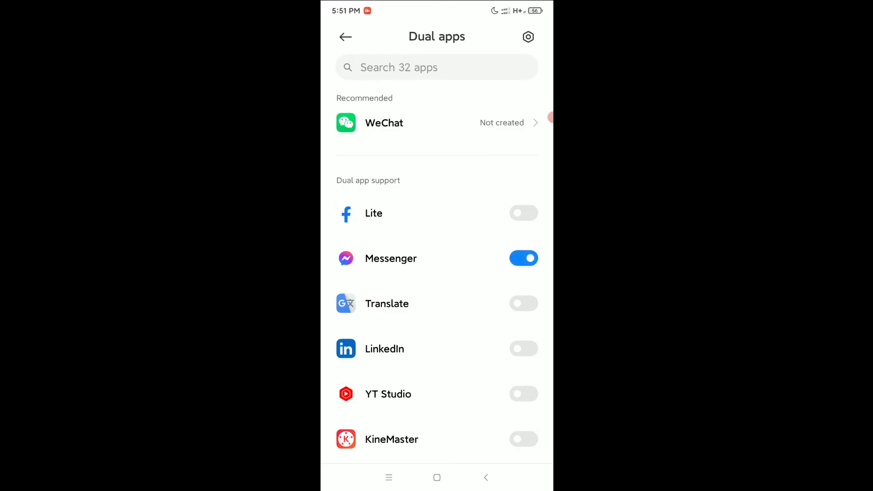
pyautogui.click(523, 258)
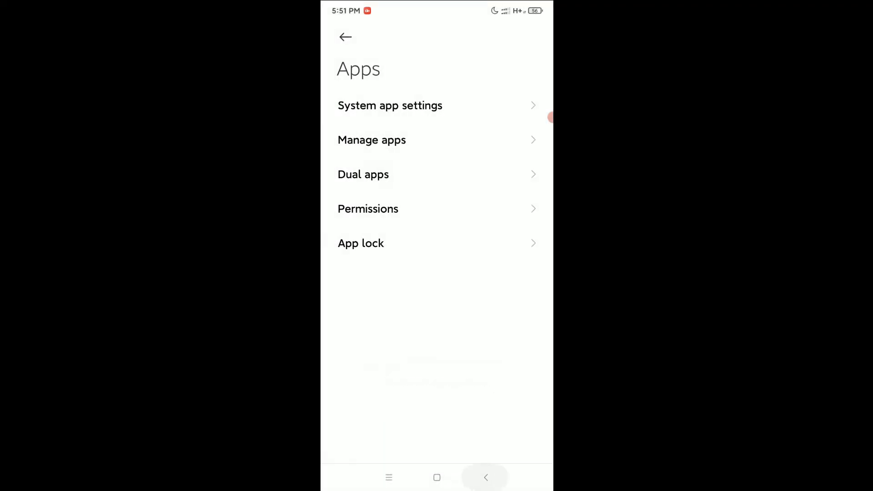
pyautogui.click(485, 477)
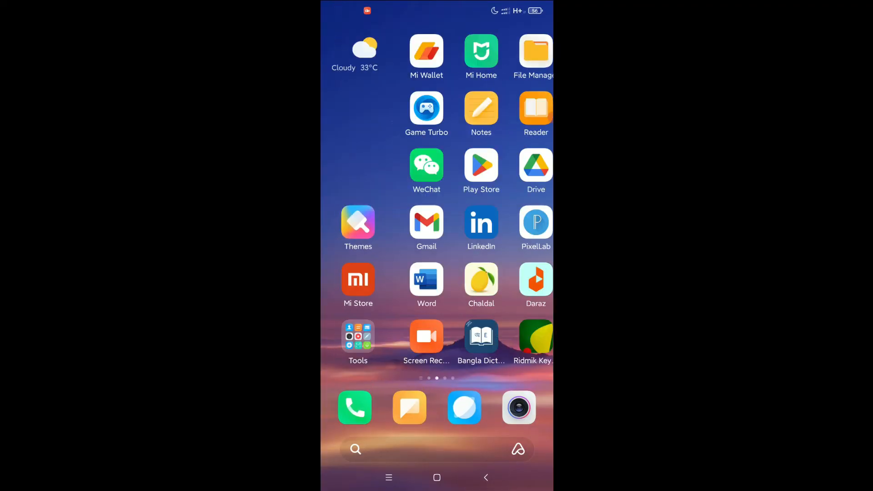